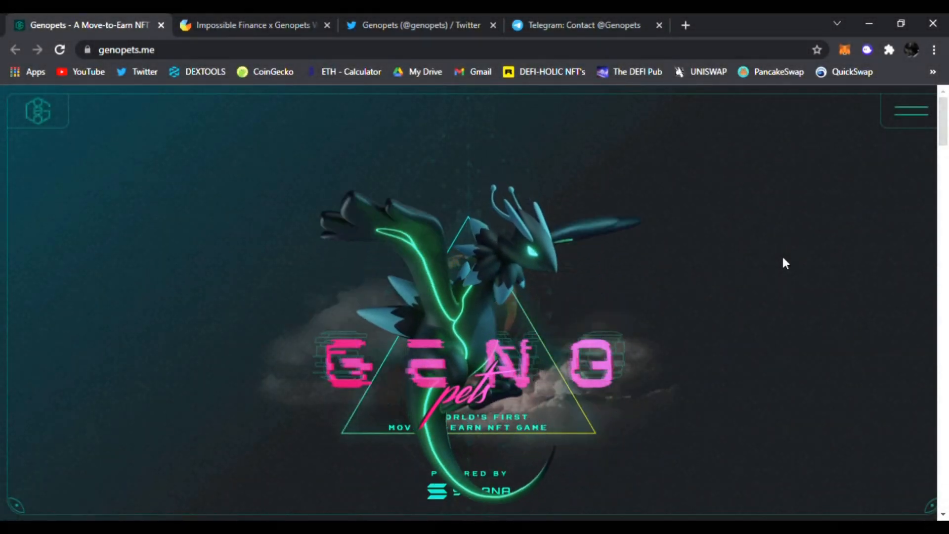
Cycle through the Gleam, Twitter and Telegram tabs, ending on the Genopets homepage
scroll(down, 3)
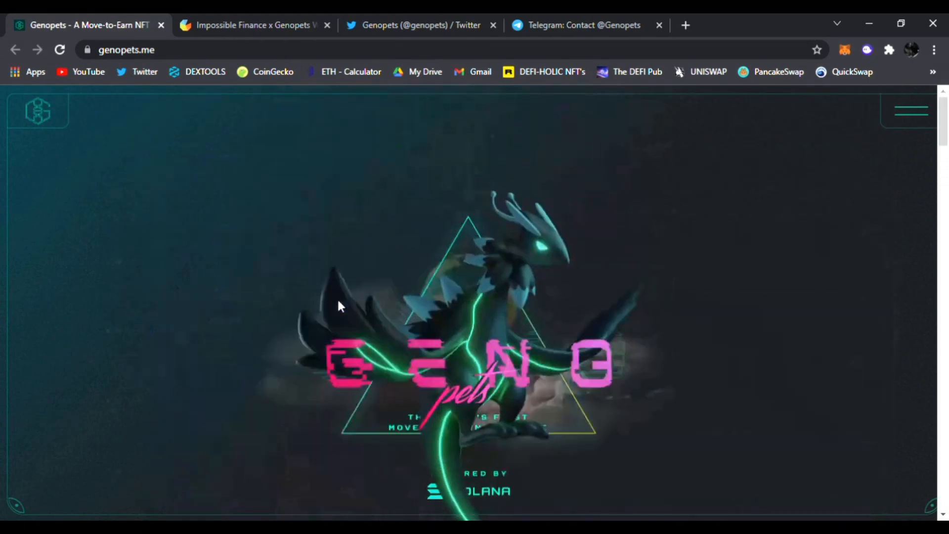
click(248, 25)
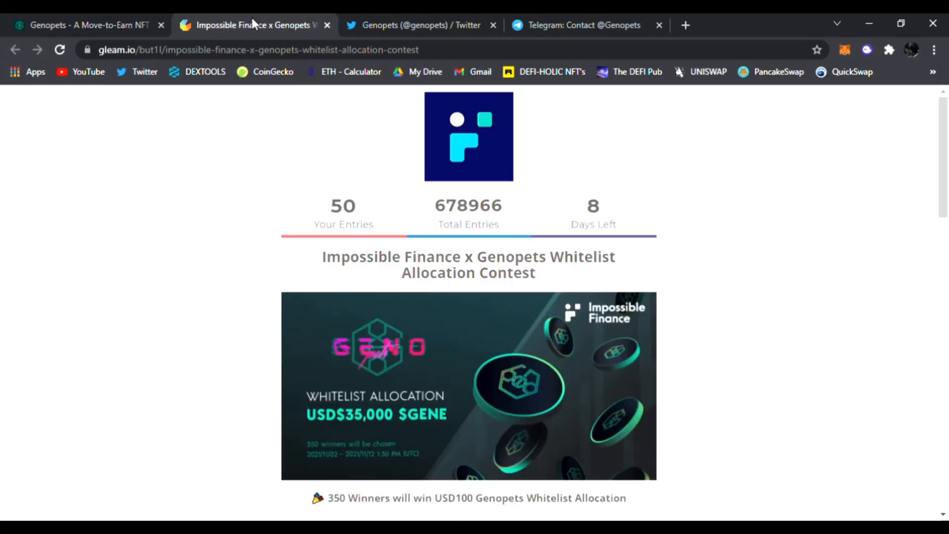
click(415, 25)
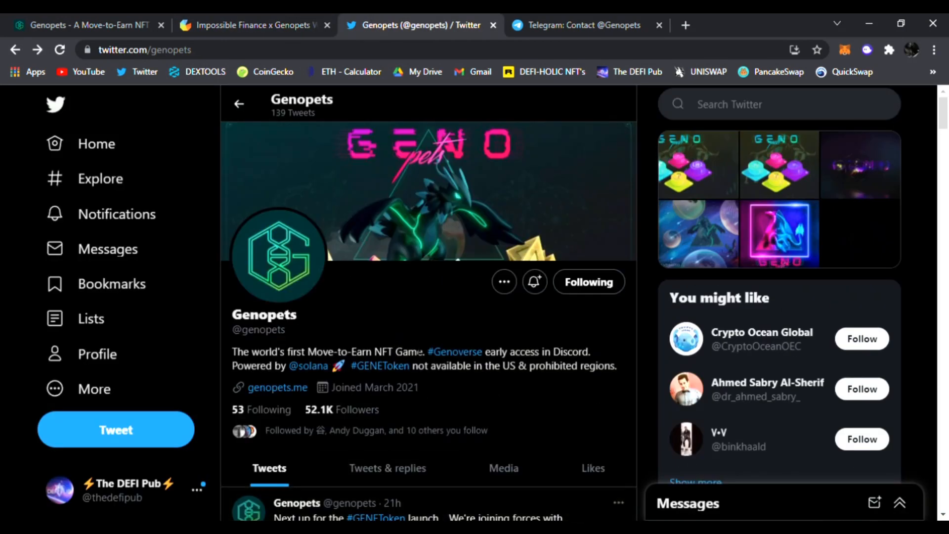
click(584, 25)
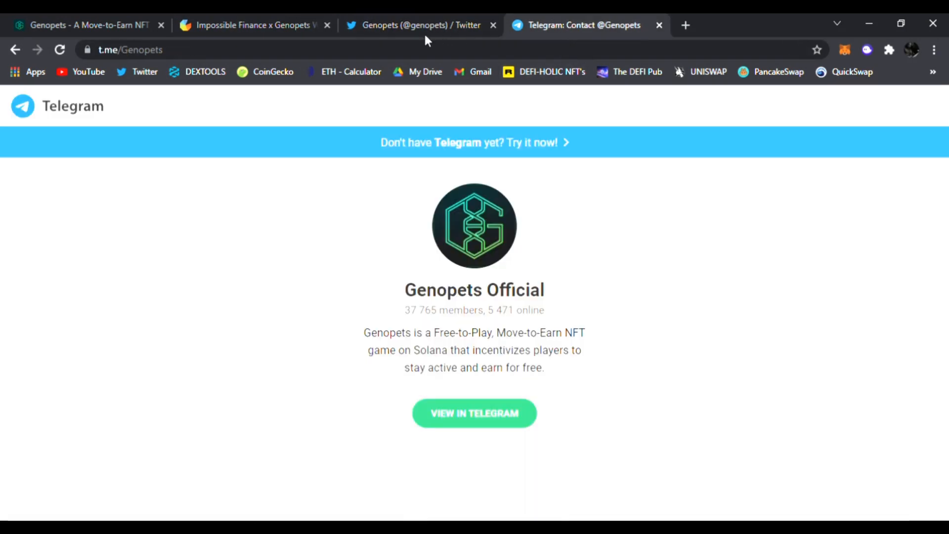
click(417, 24)
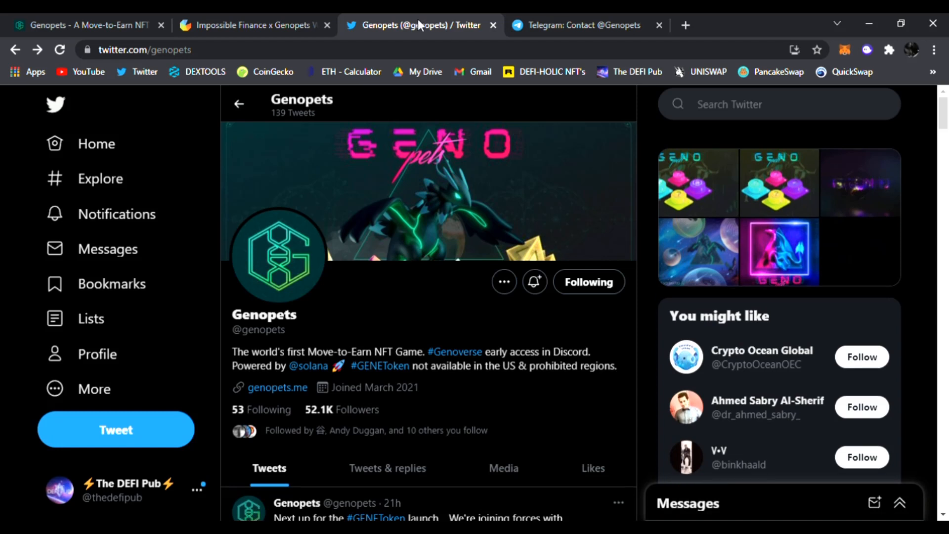
mouse_move(503, 467)
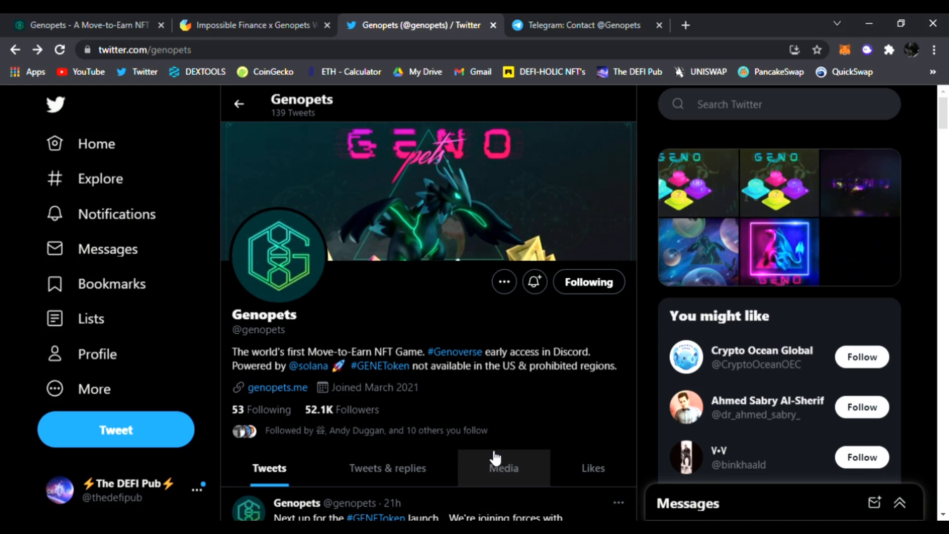
click(84, 25)
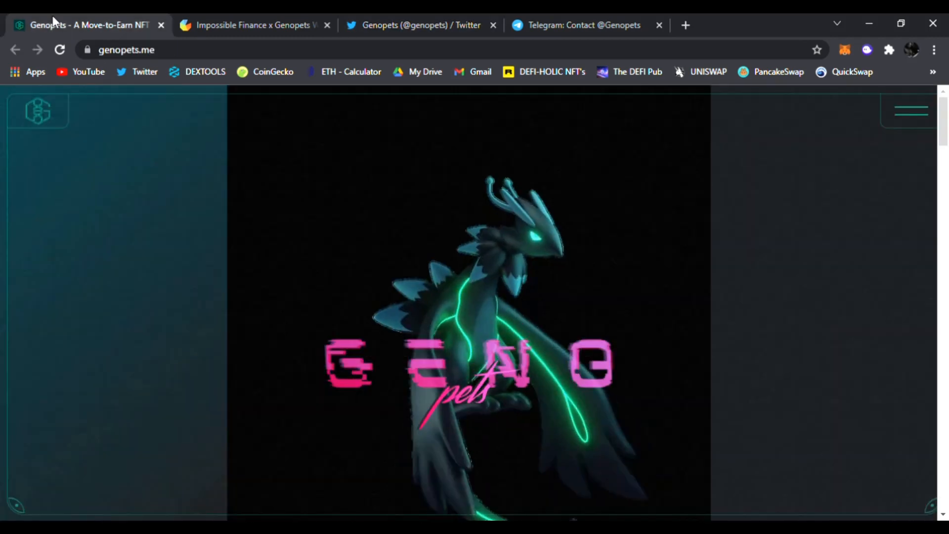
Settle on the Gleam whitelist contest page and scroll through its entry tasks
scroll(down, 3)
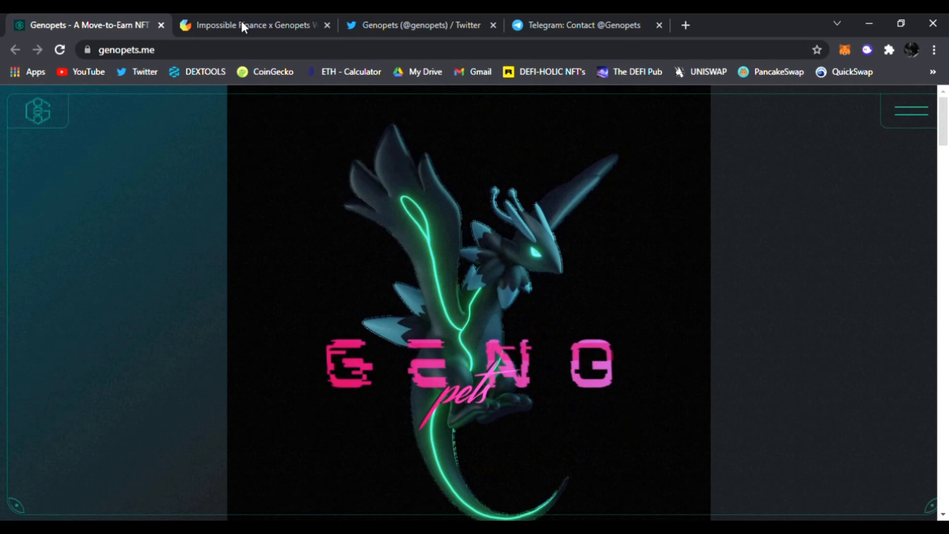
click(251, 25)
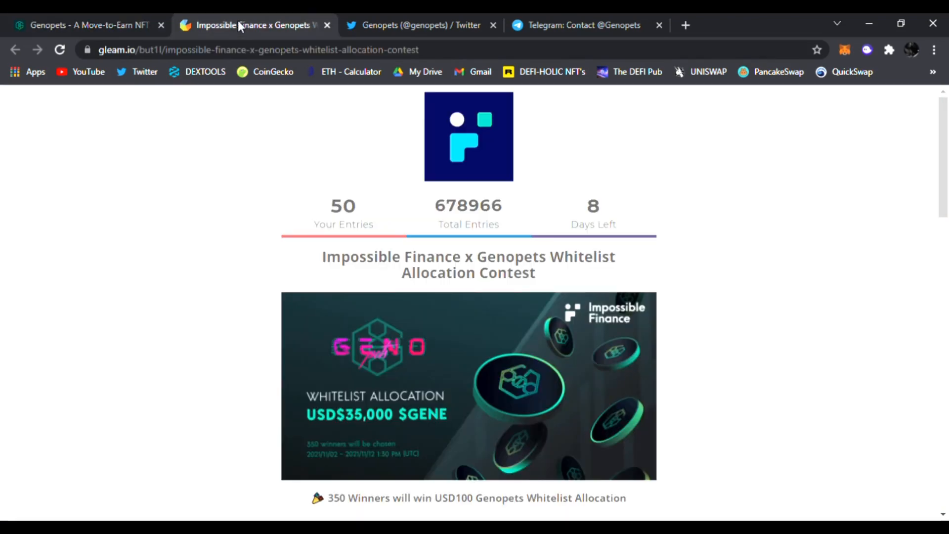
click(417, 25)
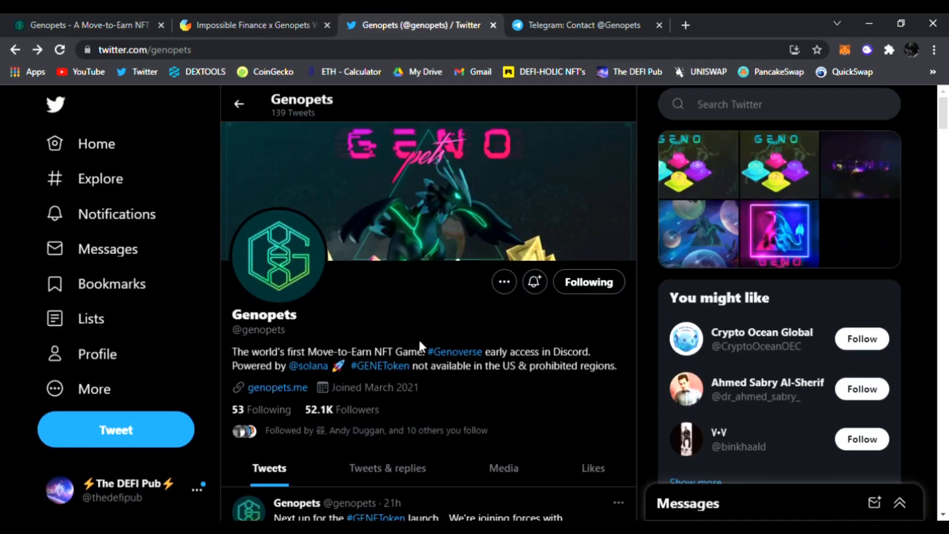
click(251, 25)
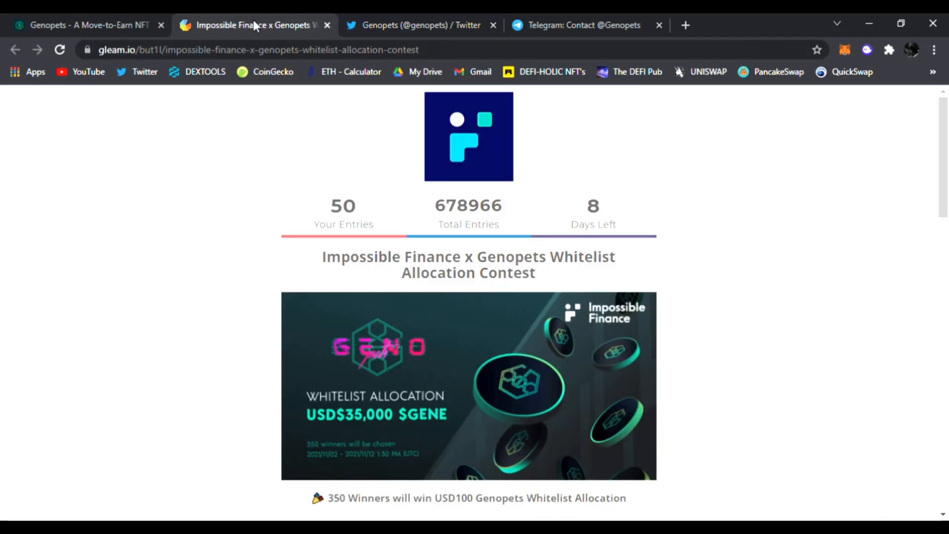
scroll(down, 3)
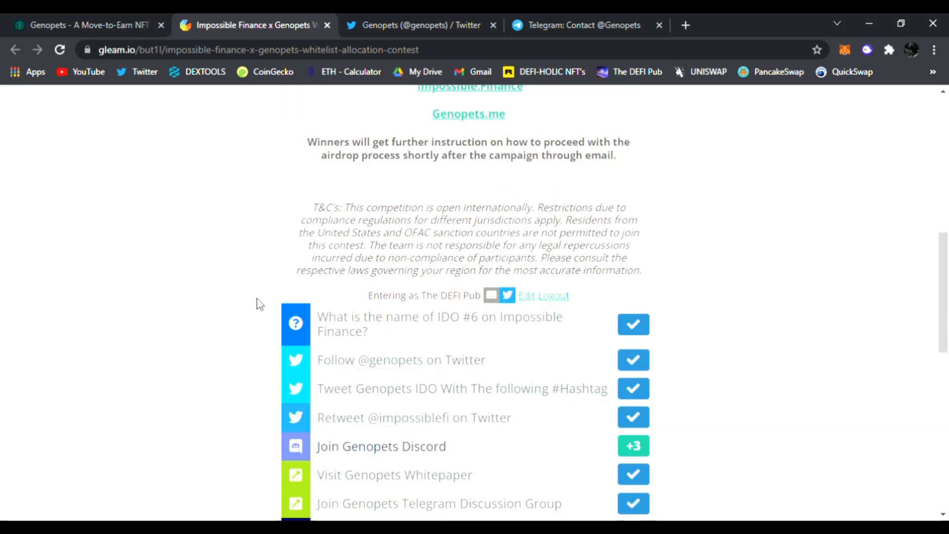
scroll(down, 3)
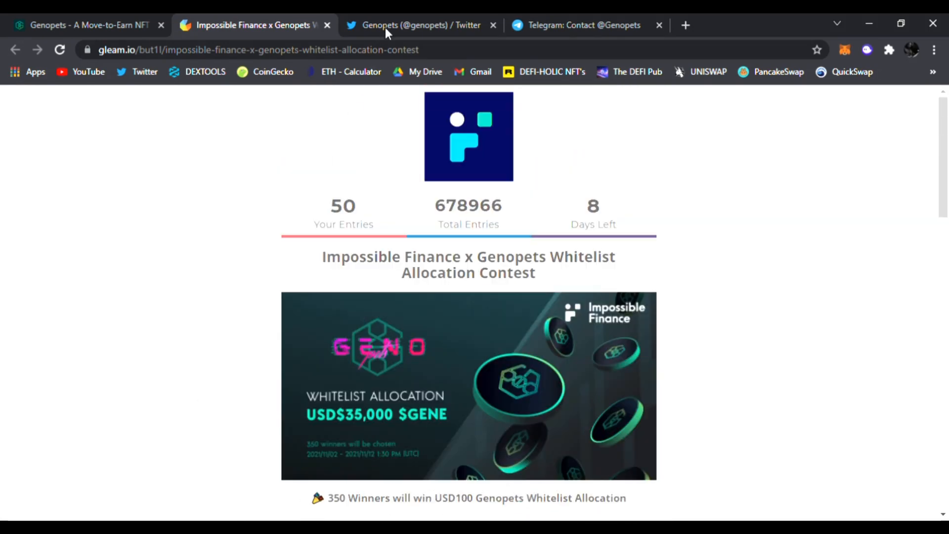
Scroll the Genopets Twitter profile through its GENEToken and Raydium launch tweets
click(418, 25)
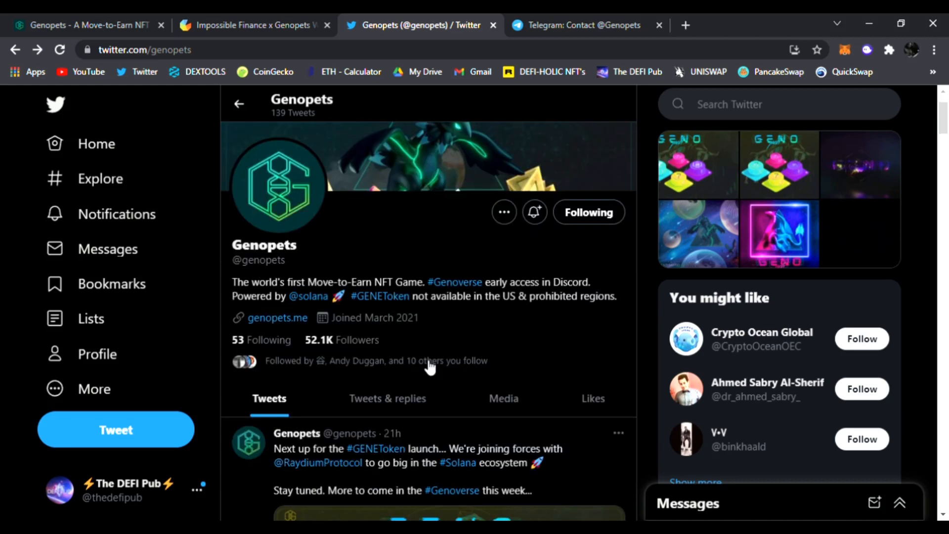
scroll(down, 3)
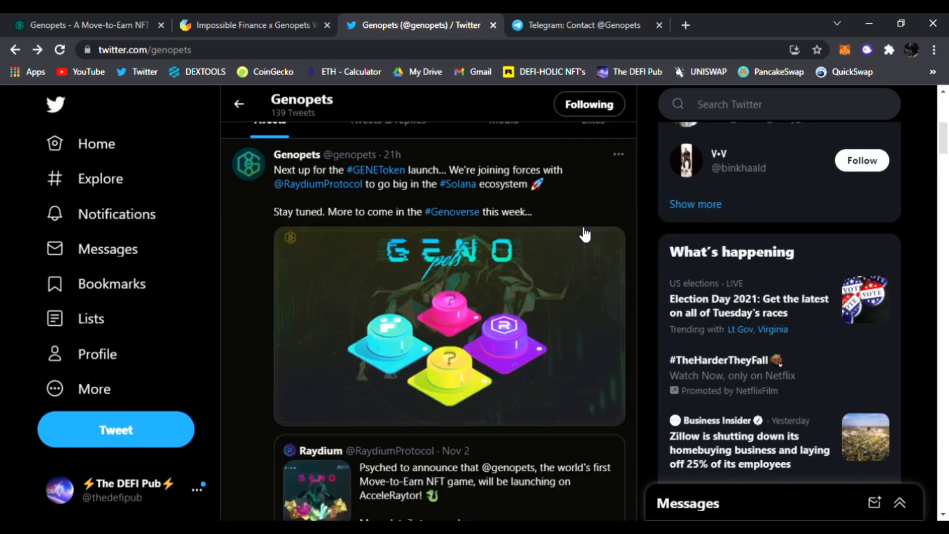
scroll(down, 3)
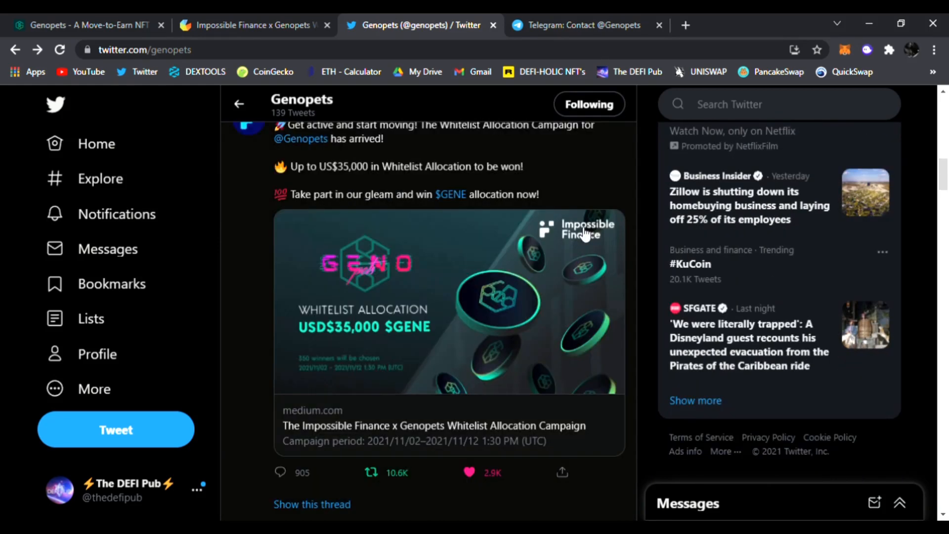
scroll(down, 3)
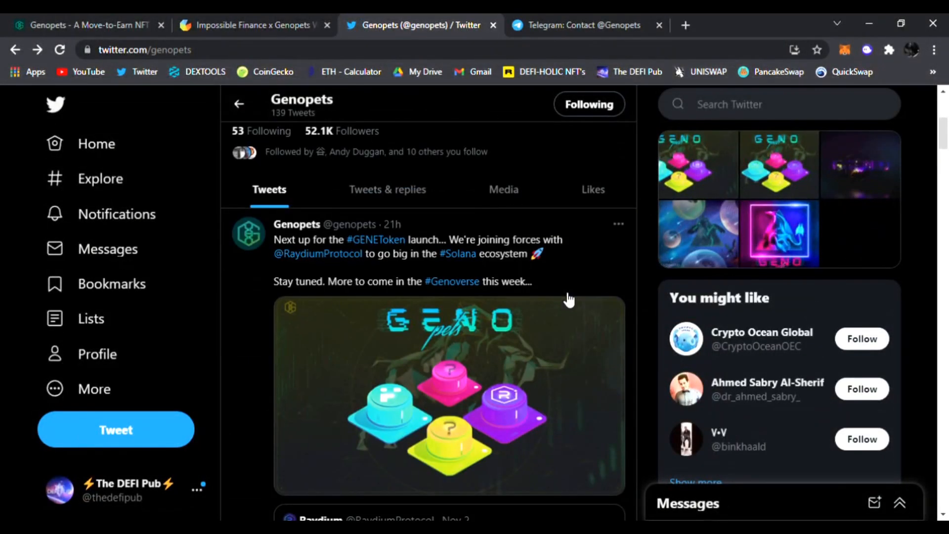
Bring up the Genopets Official Telegram group page with about 37,765 members
click(575, 24)
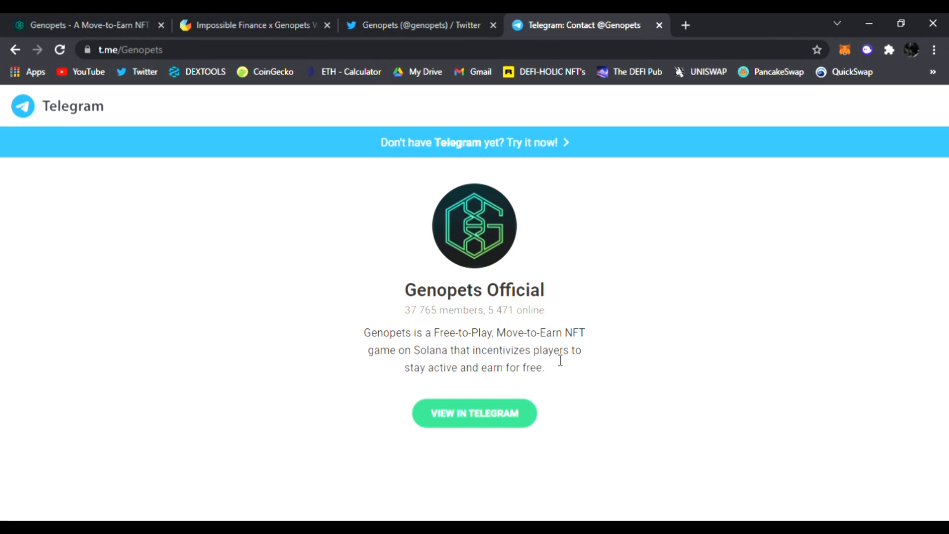
mouse_move(579, 374)
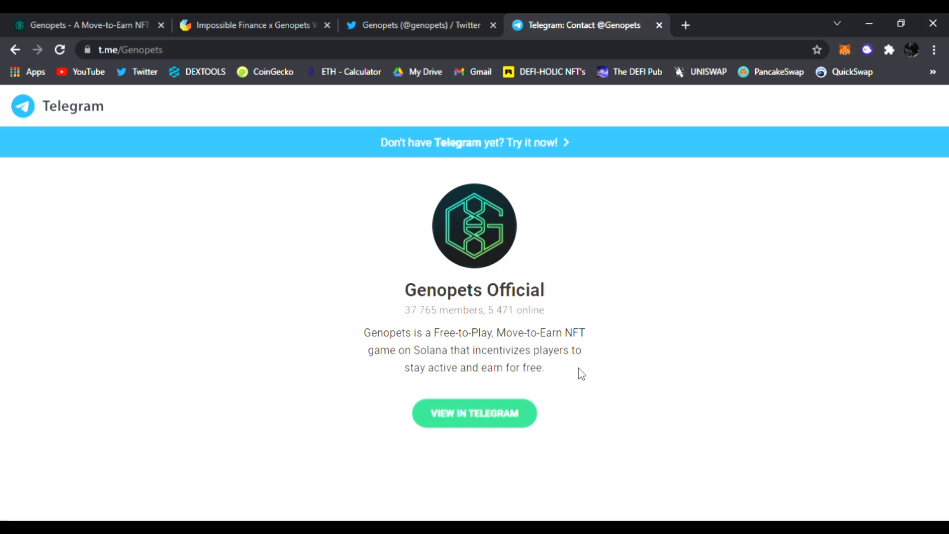
mouse_move(611, 336)
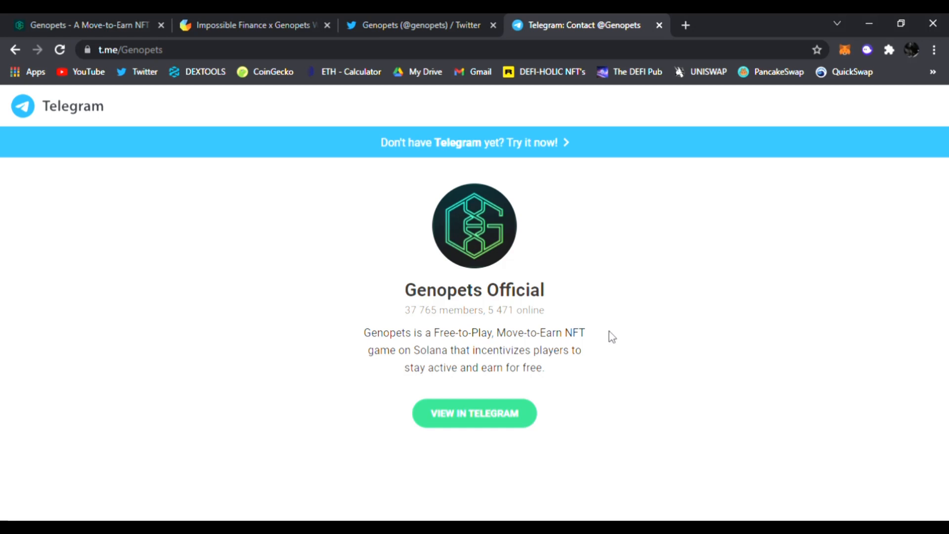
Return to the Genopets homepage and open, then close, its navigation menu
click(84, 24)
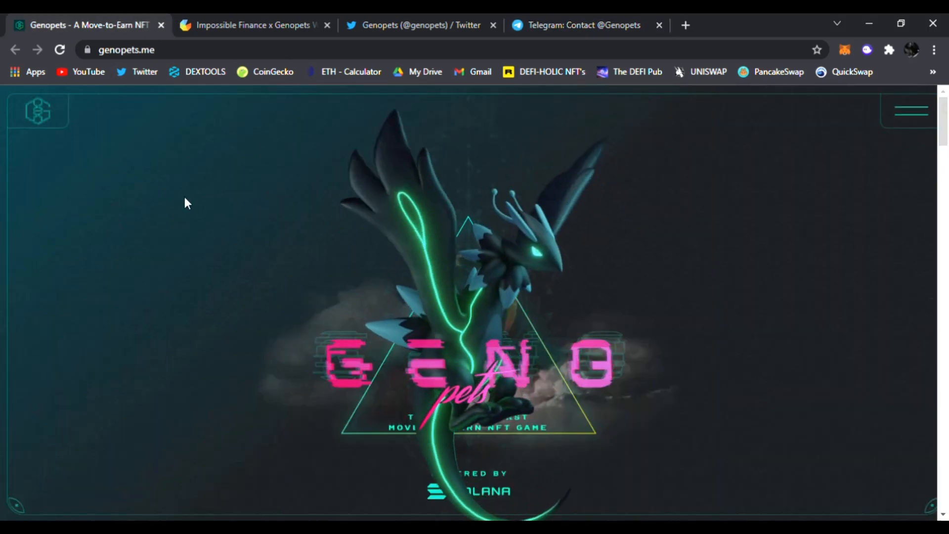
click(910, 110)
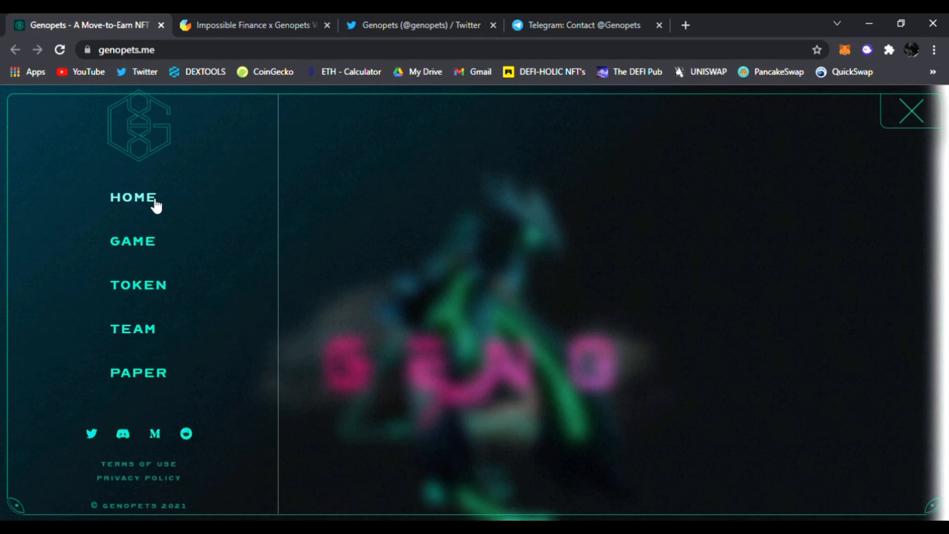
mouse_move(142, 381)
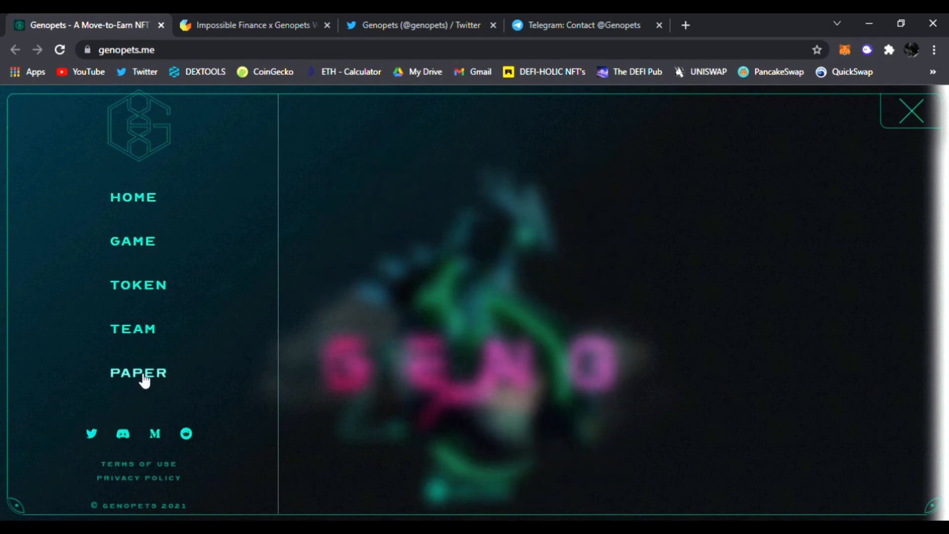
mouse_move(895, 123)
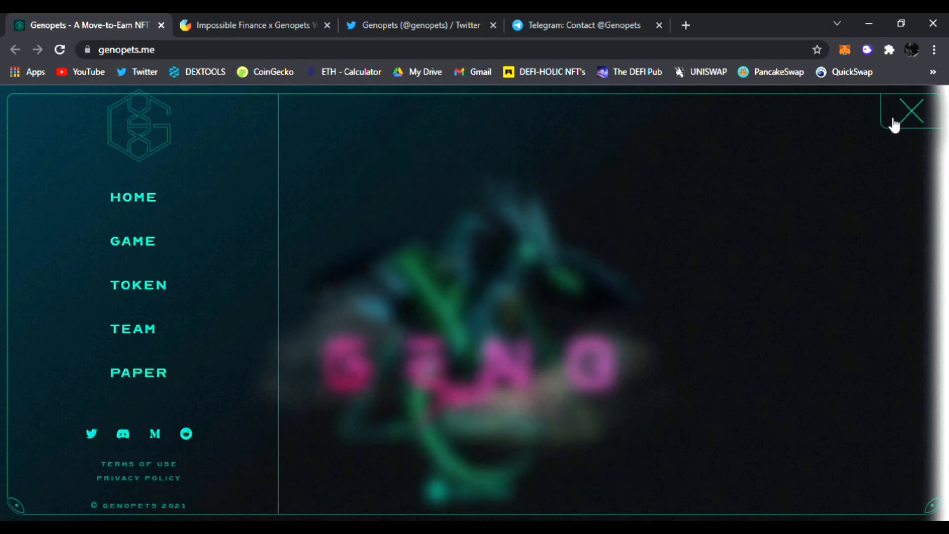
click(913, 110)
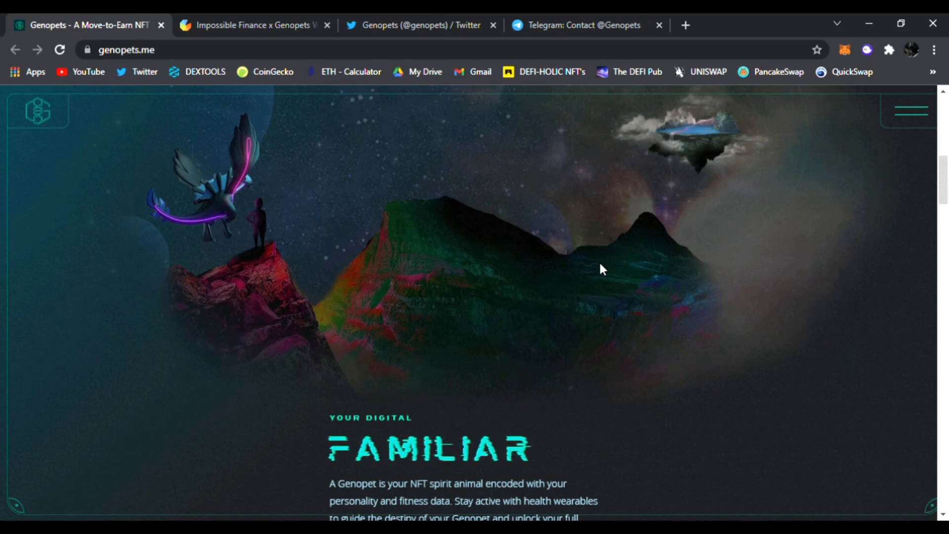
mouse_move(606, 348)
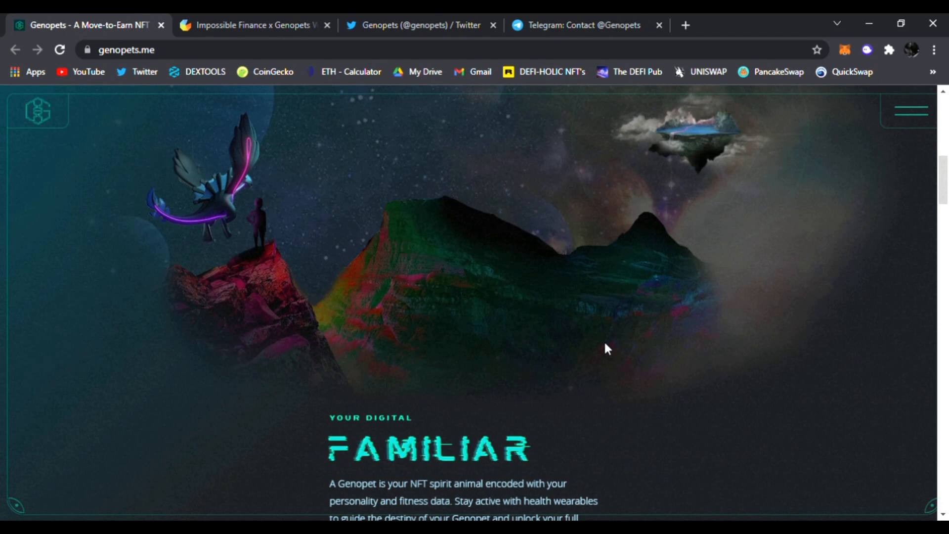
mouse_move(714, 395)
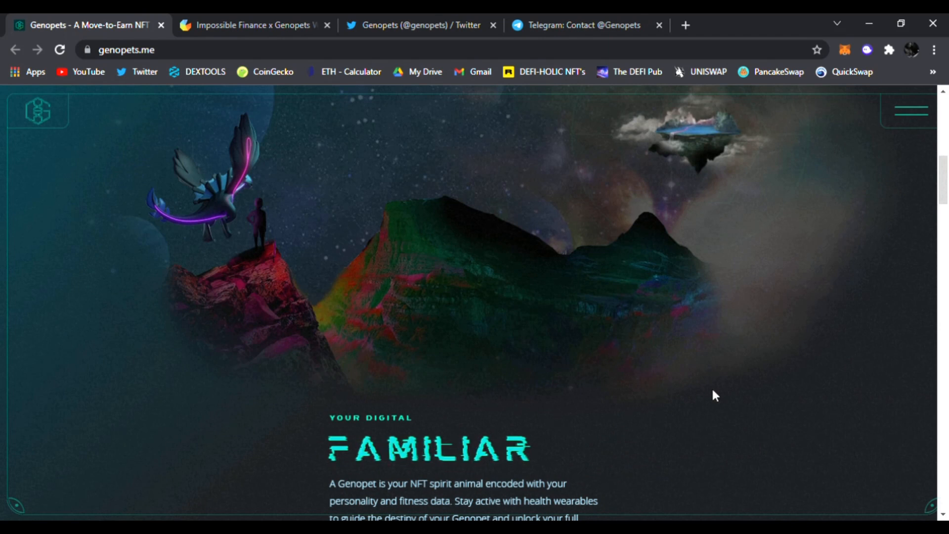
Scroll through the Familiar and Role Playing Game sections to Play to Earn
scroll(down, 3)
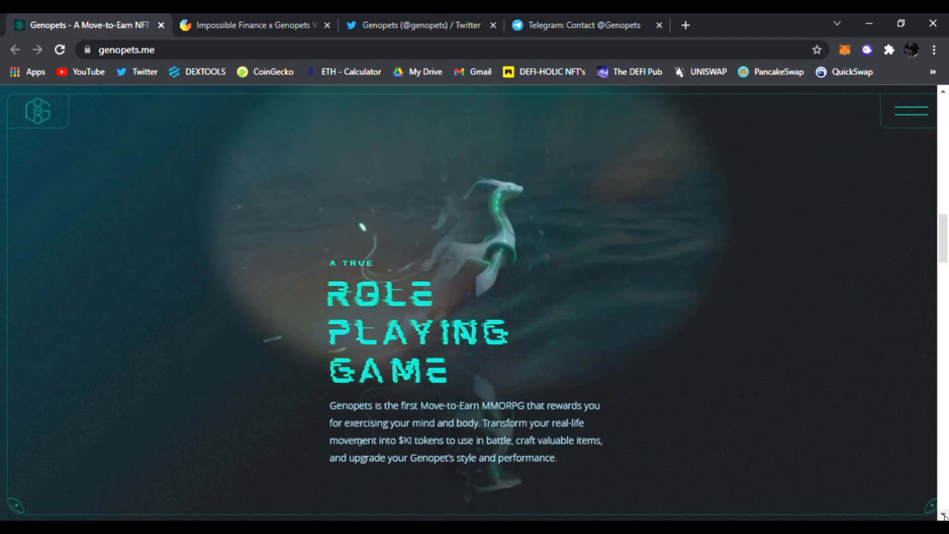
scroll(down, 3)
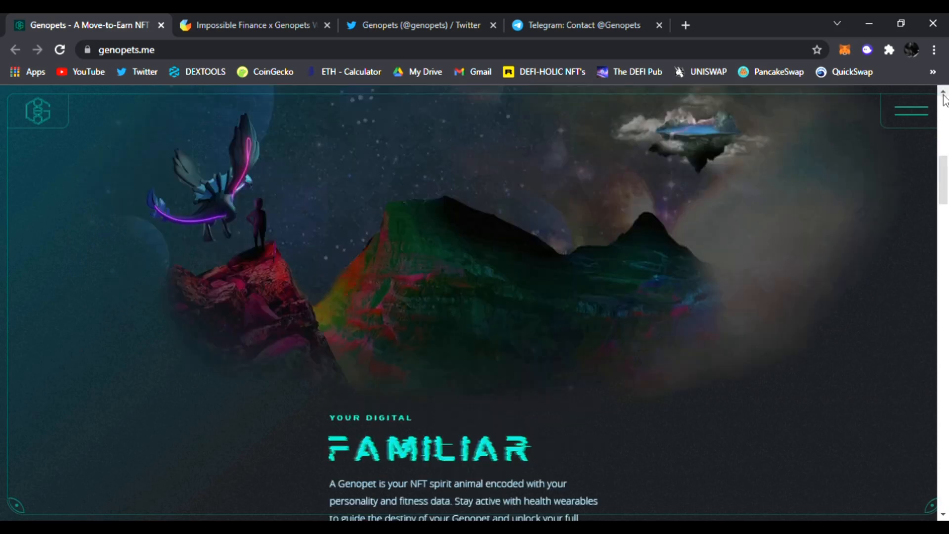
mouse_move(879, 272)
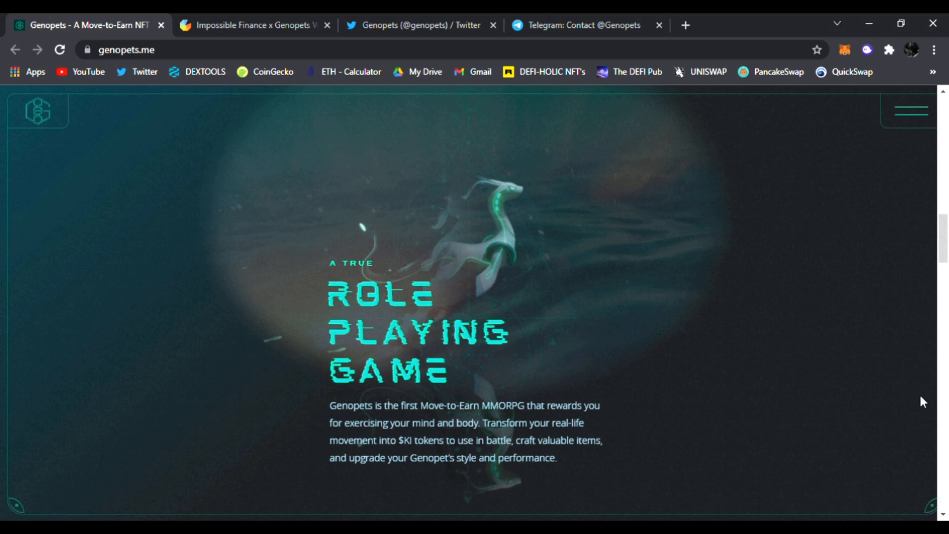
scroll(down, 3)
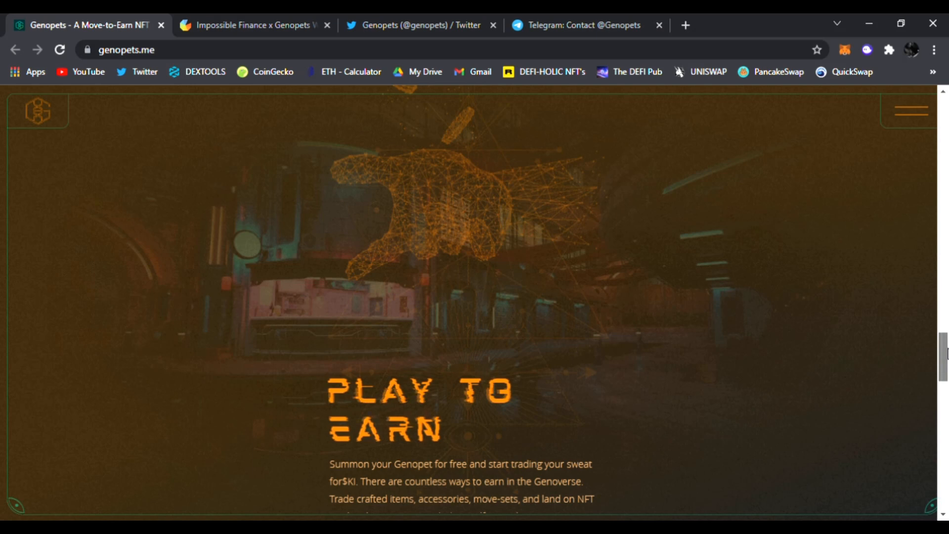
Scroll past Play to Earn to the Roadmap showing Phases 1 through 3
scroll(down, 3)
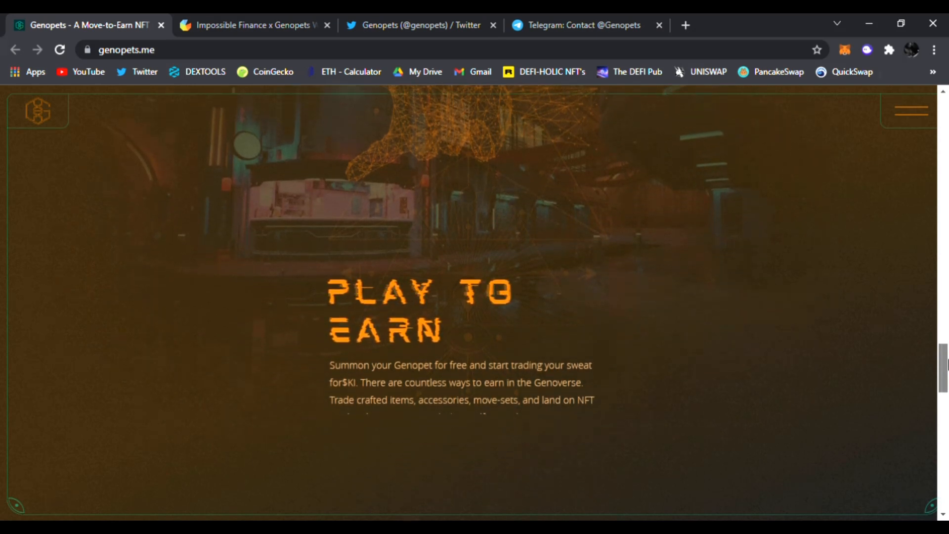
scroll(down, 3)
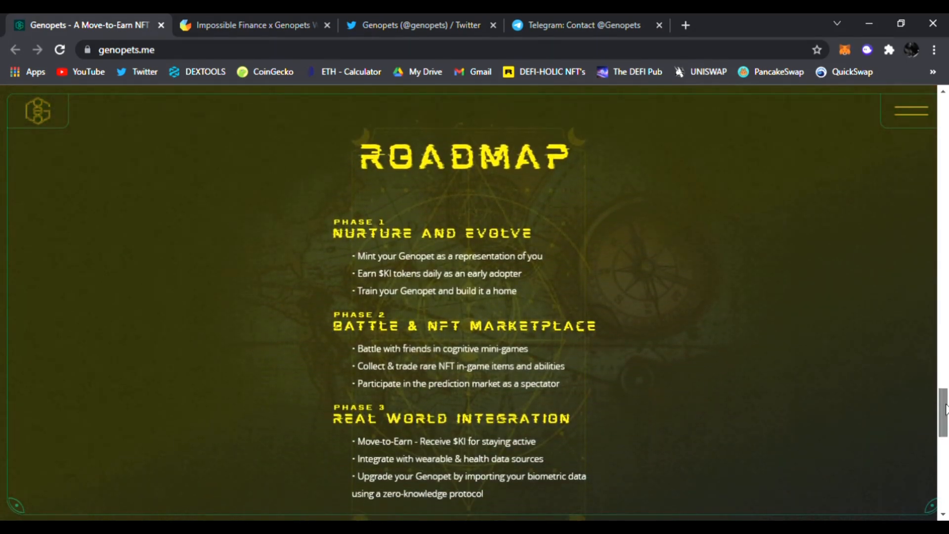
scroll(down, 3)
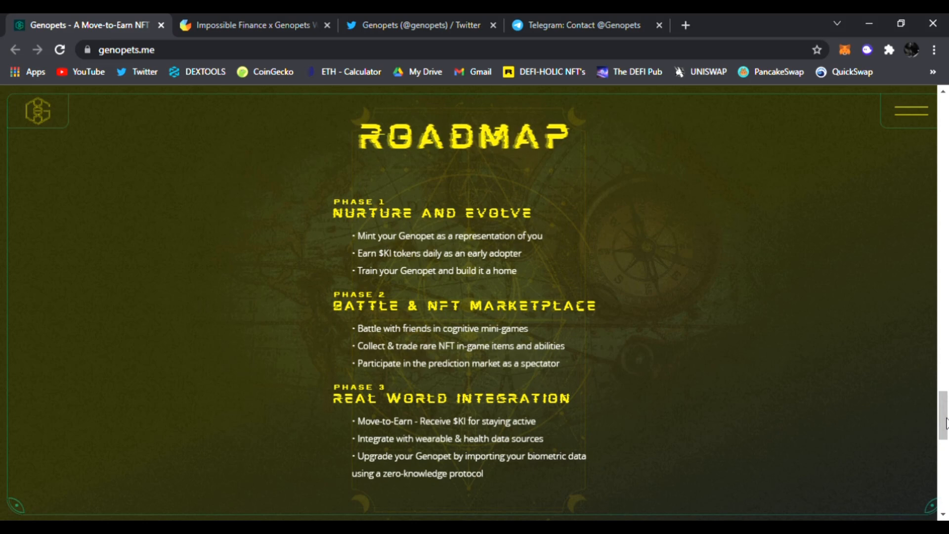
Scroll to the Connect beta waitlist section, then back up to the title banner
scroll(down, 3)
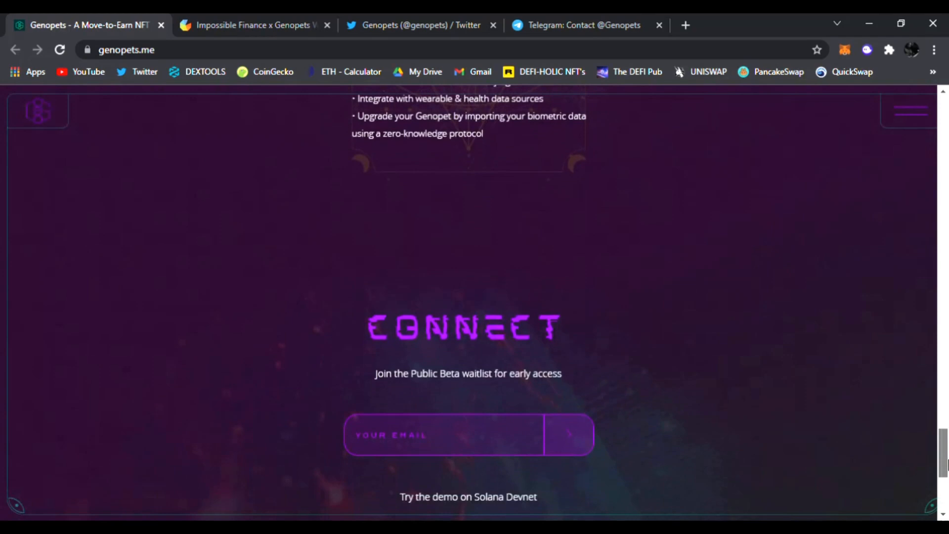
scroll(down, 3)
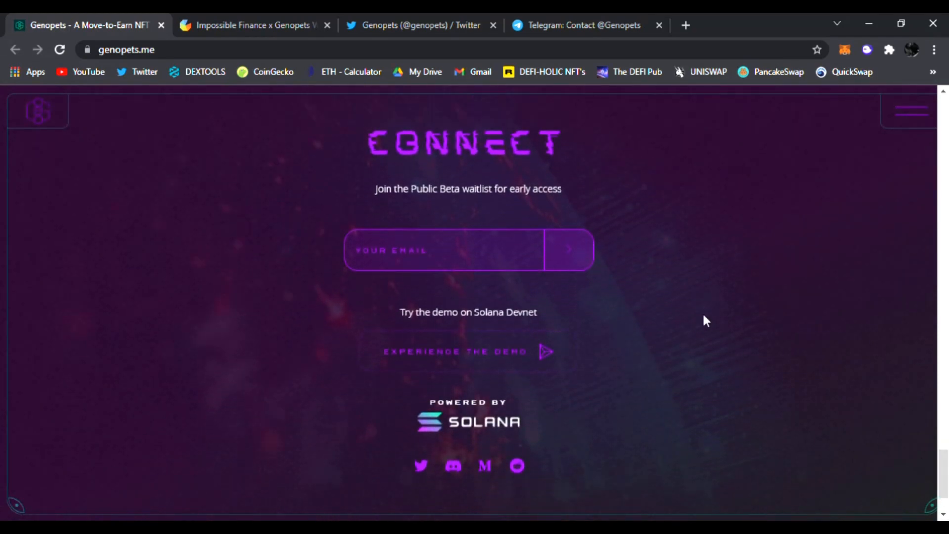
mouse_move(564, 265)
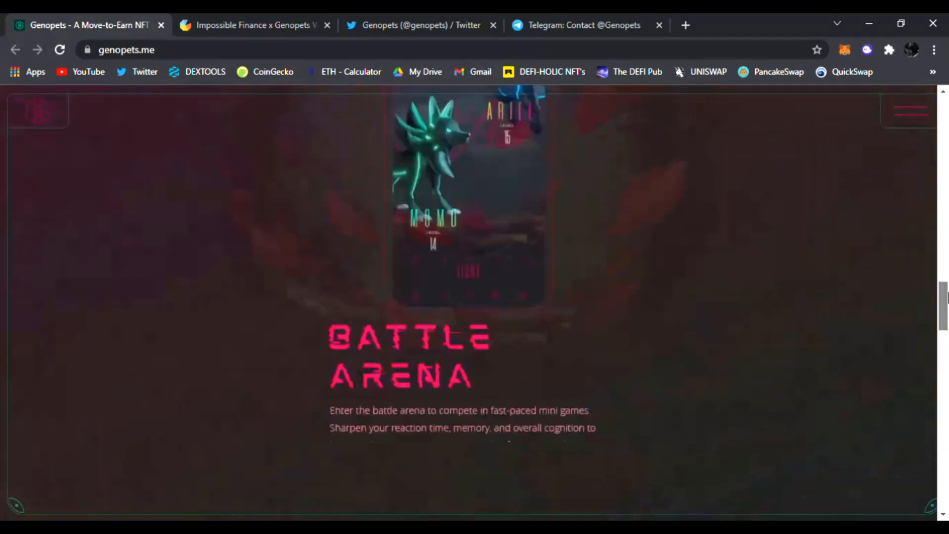
scroll(up, 3)
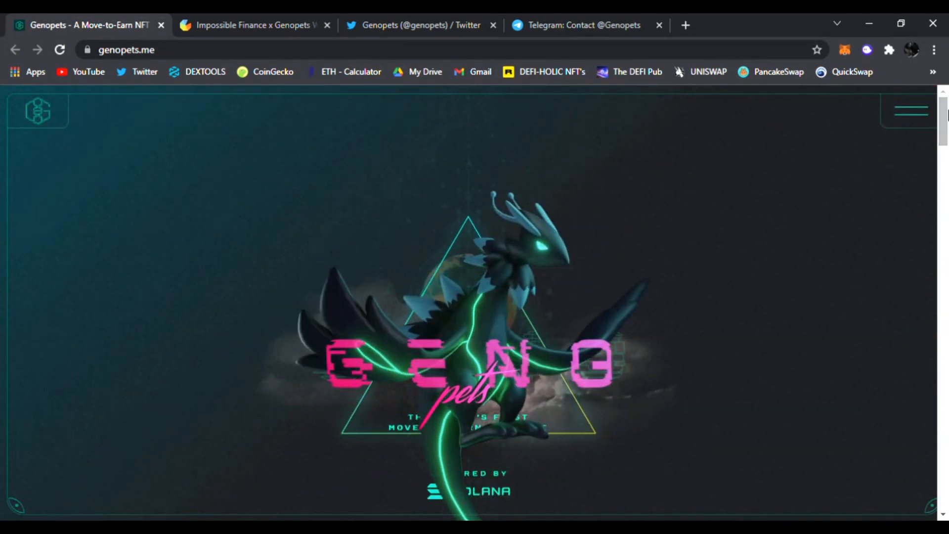
Scroll the Gleam contest's checked-off entry tasks, then switch to Genopets' Twitter profile
click(248, 25)
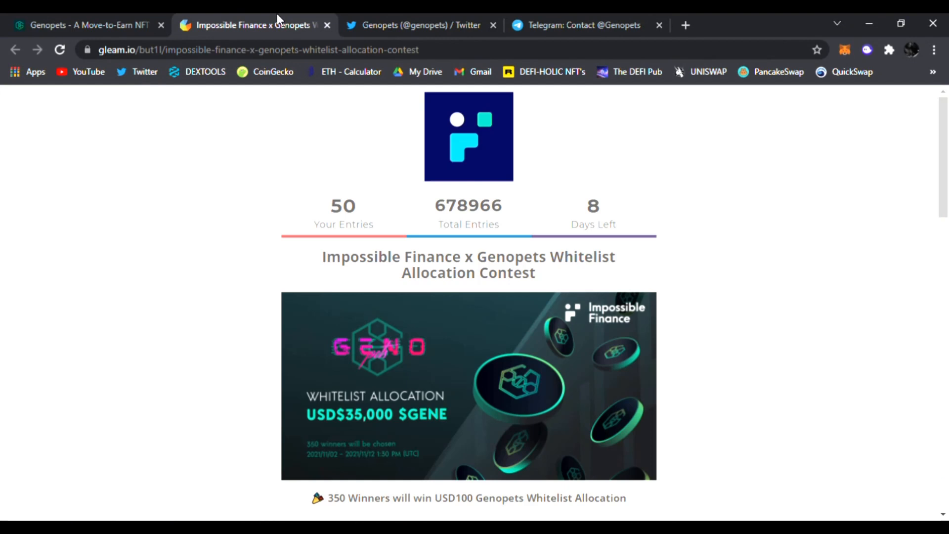
mouse_move(779, 367)
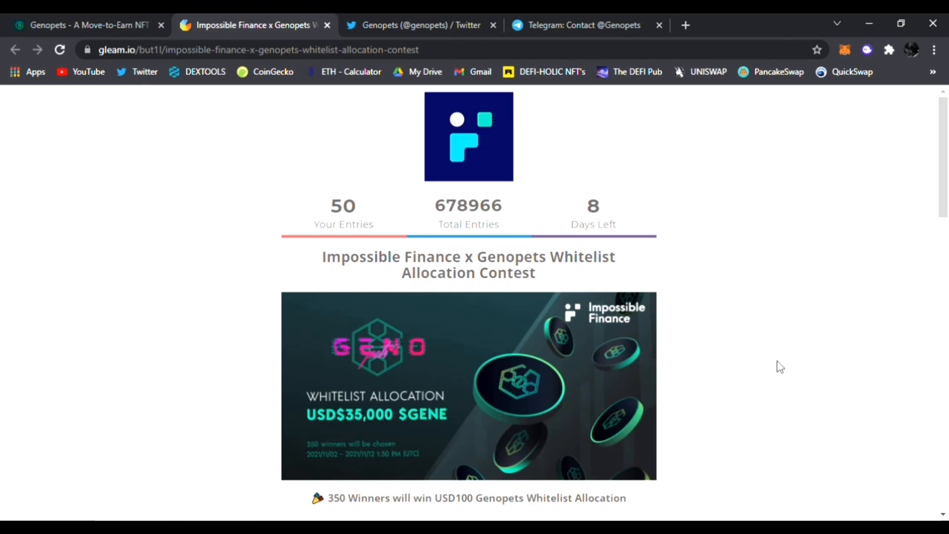
scroll(down, 3)
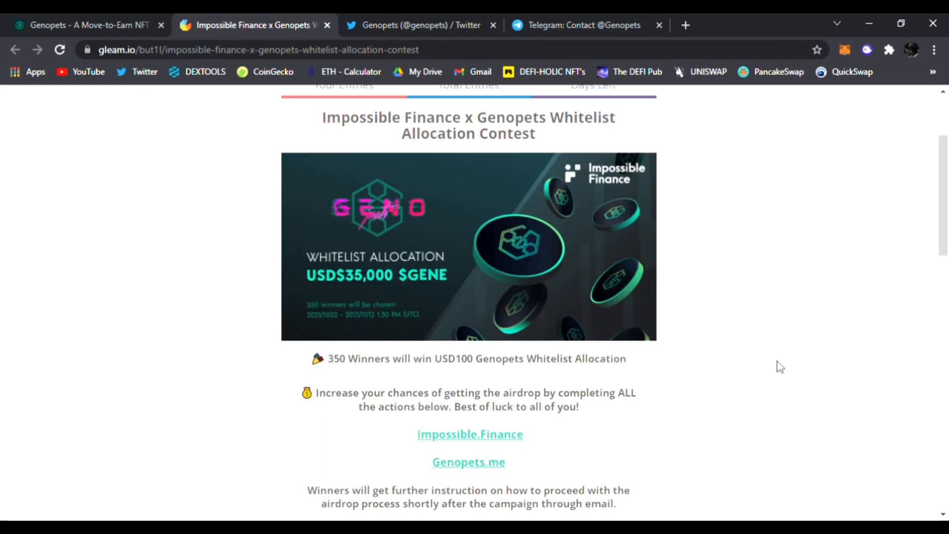
scroll(down, 3)
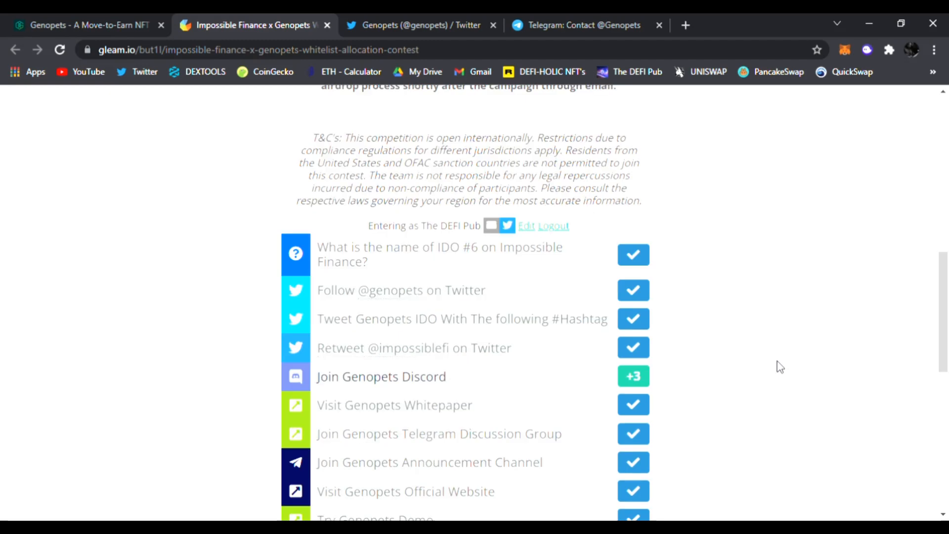
scroll(down, 3)
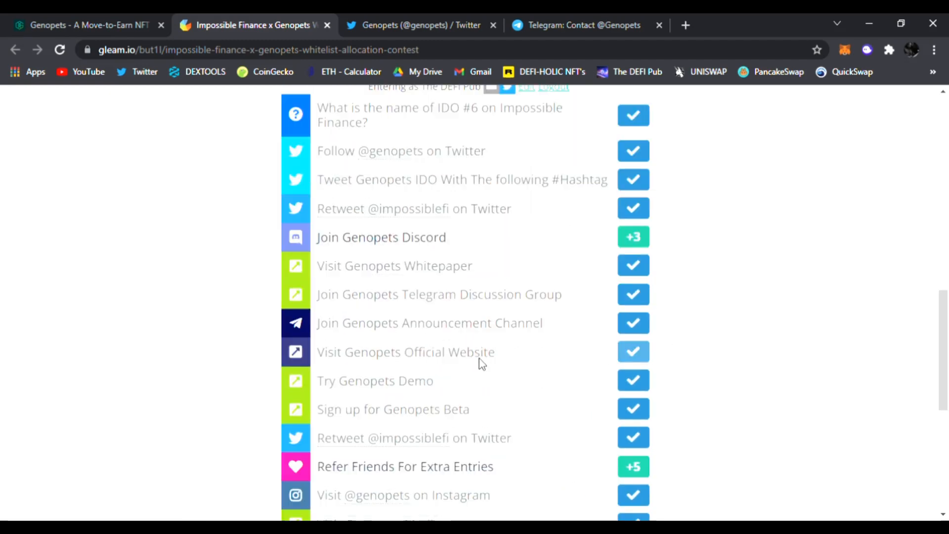
click(415, 25)
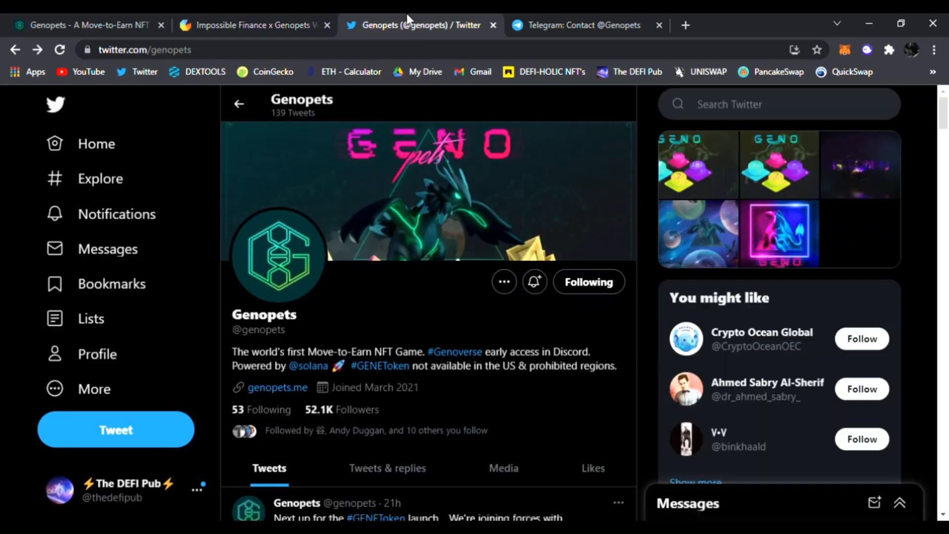
Scroll the Genopets Twitter feed to the whitelist tweet, then switch to Telegram
scroll(down, 3)
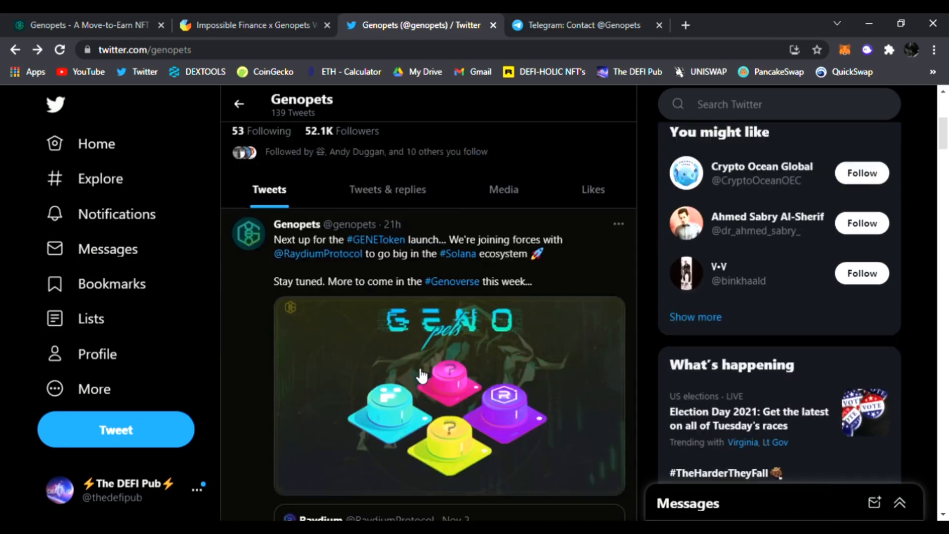
scroll(down, 3)
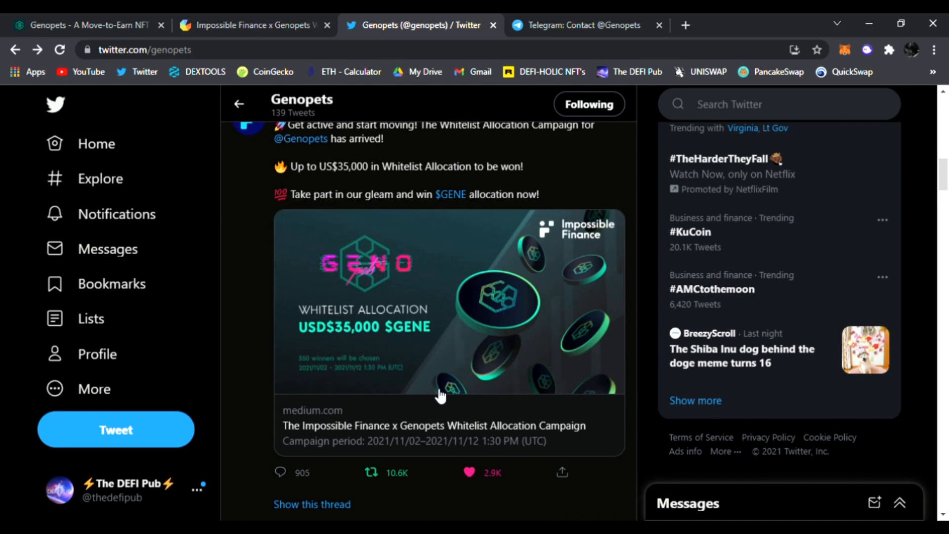
click(581, 24)
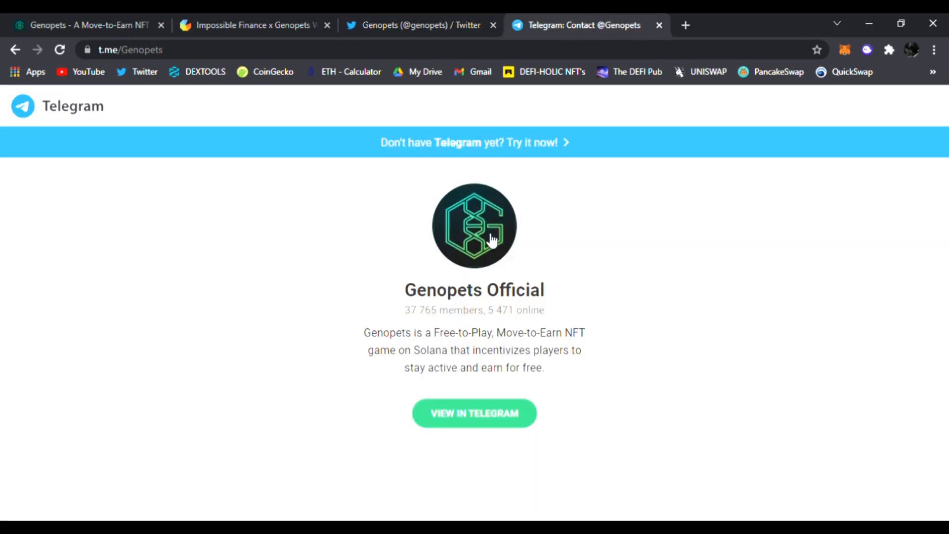
mouse_move(546, 321)
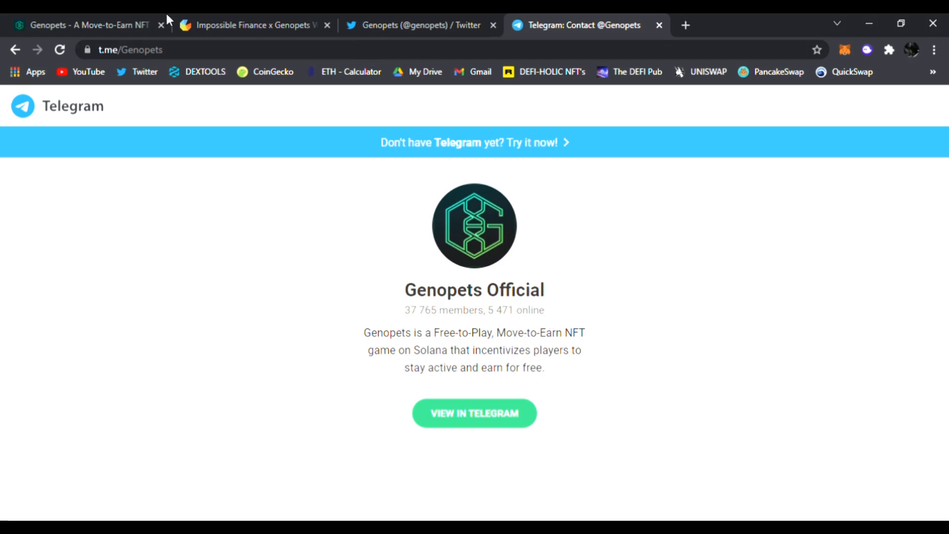
Leave the Telegram page for the Genopets homepage with its dragon artwork
click(84, 25)
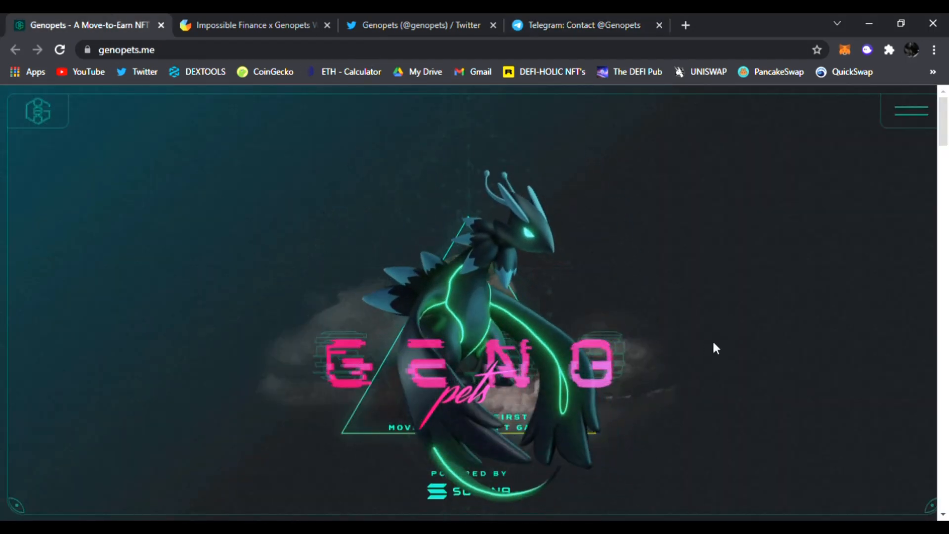